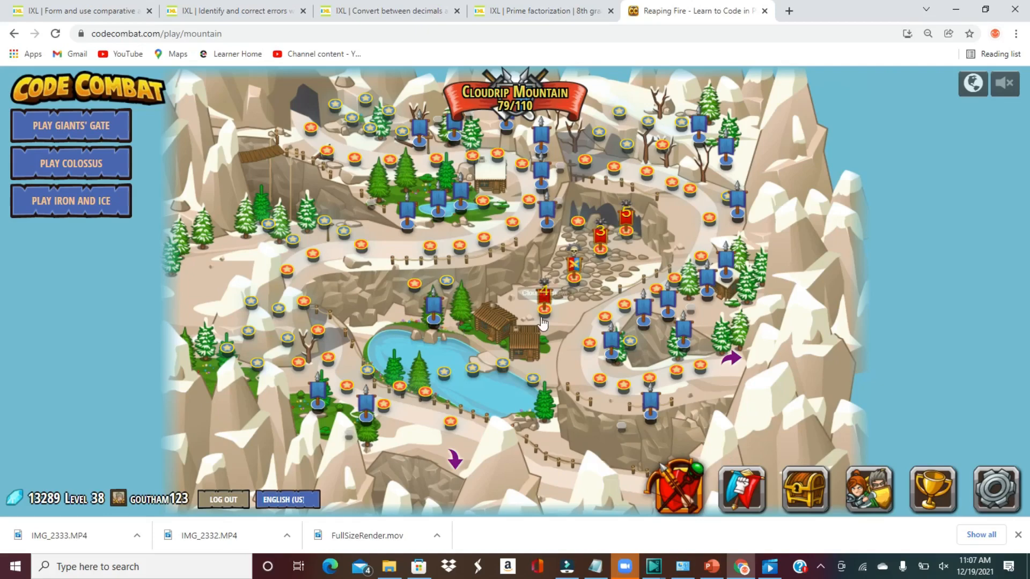
{"action": "mouse_move", "coordinate": [453, 238]}
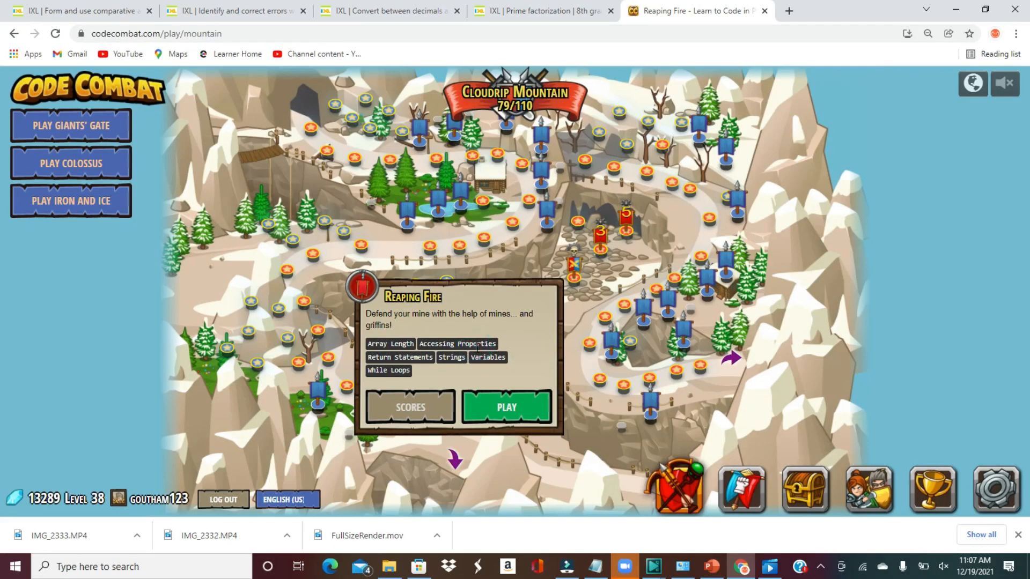
{"action": "mouse_move", "coordinate": [117, 209]}
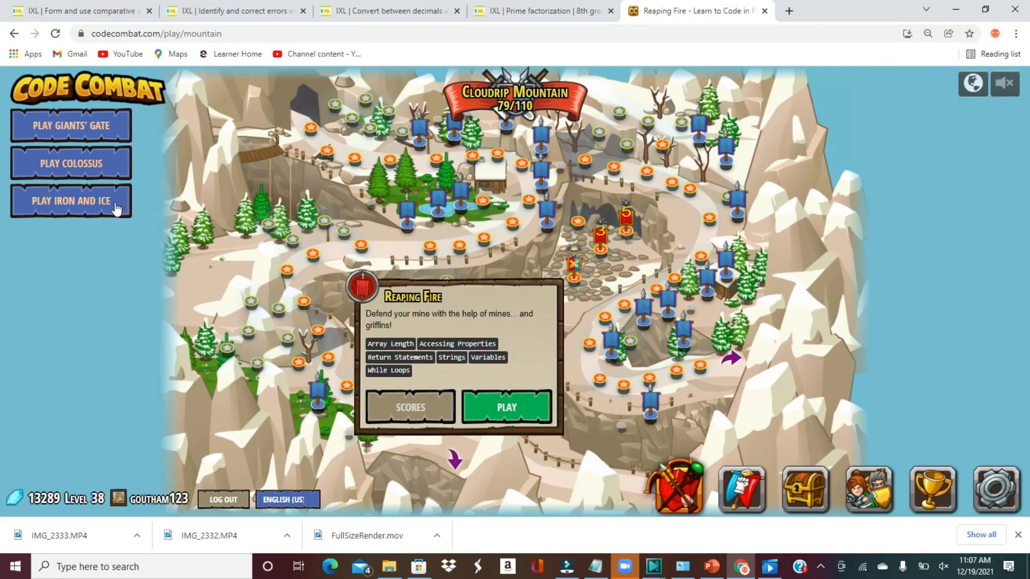
Step: Close and reopen the Reaping Fire level details on the Cloudrip Mountain map
{"action": "left_click", "coordinate": [213, 197]}
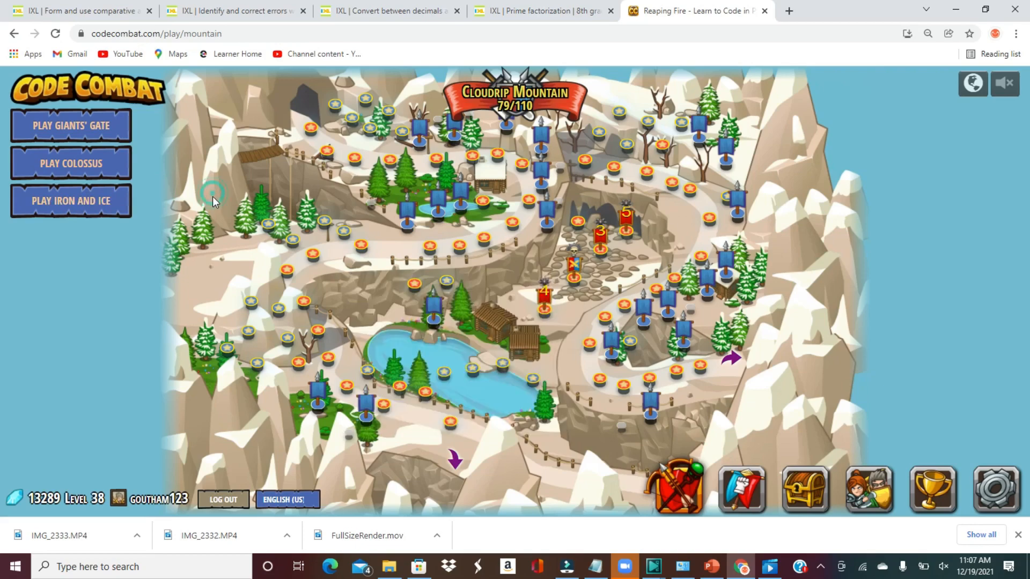
{"action": "mouse_move", "coordinate": [458, 247]}
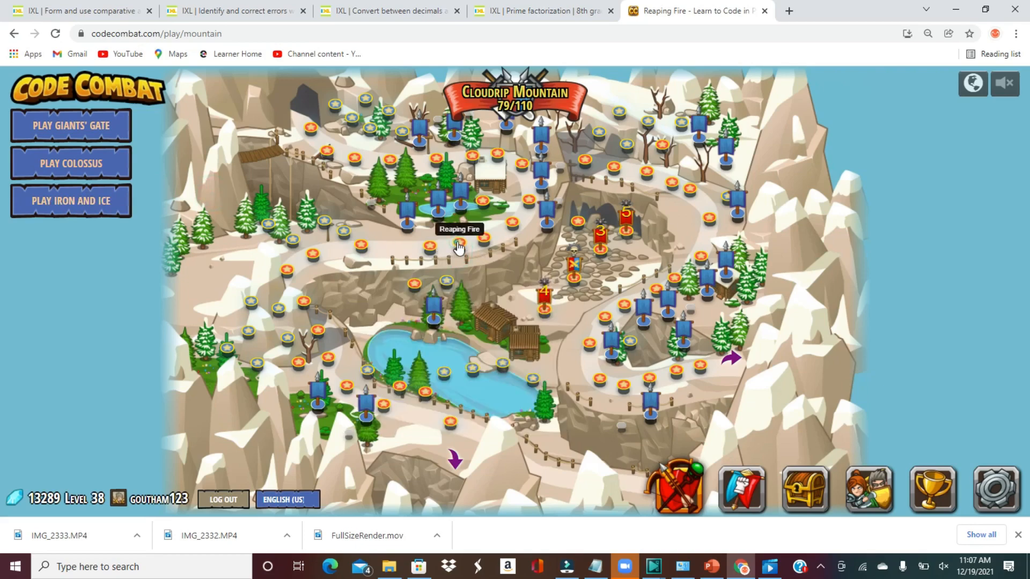
{"action": "left_click", "coordinate": [459, 248]}
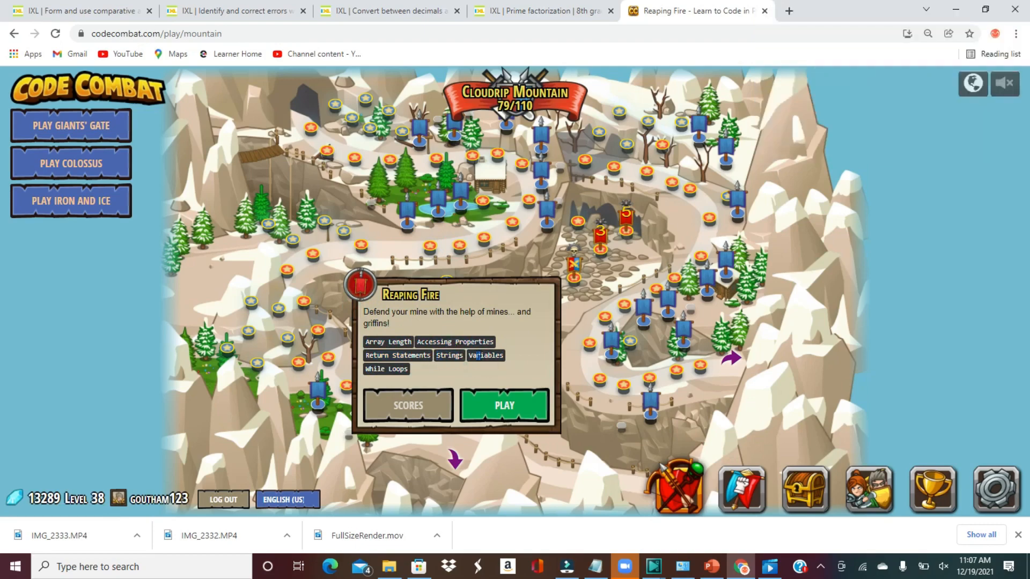
Step: Start Reaping Fire, inspect the equipped ice shield's stats, and launch with current gear
{"action": "left_click", "coordinate": [505, 420]}
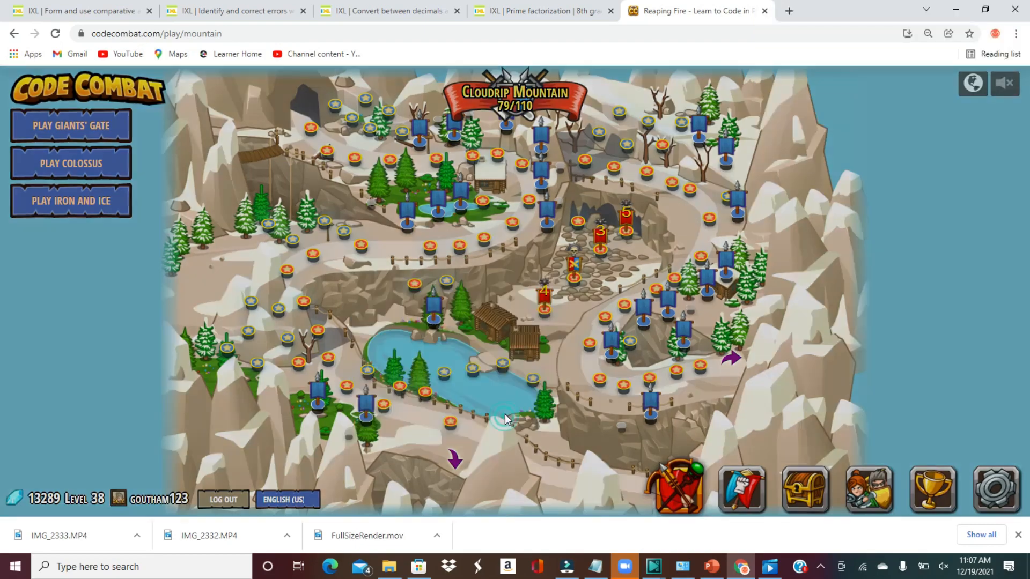
{"action": "left_click", "coordinate": [677, 489]}
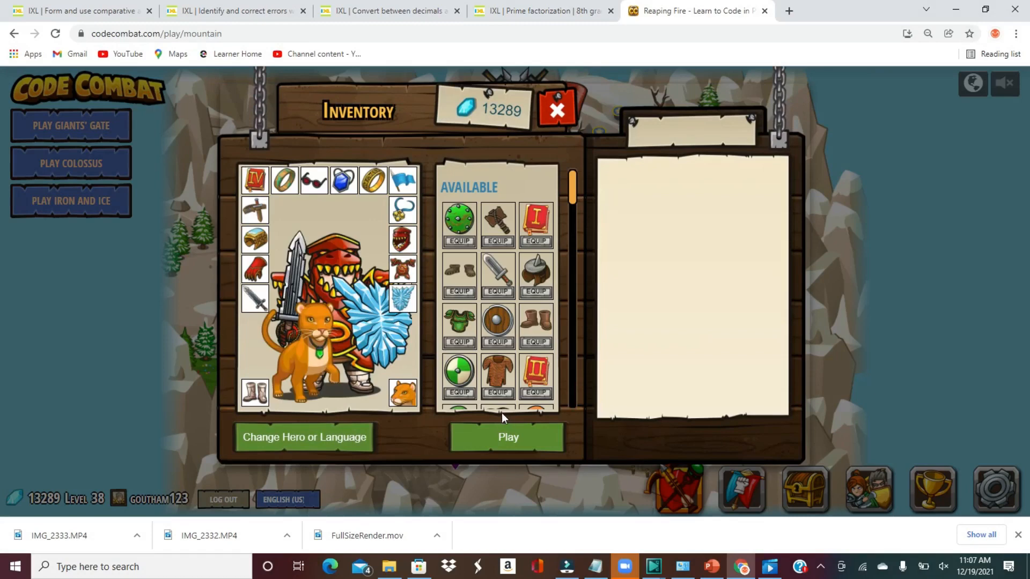
{"action": "left_click", "coordinate": [402, 238]}
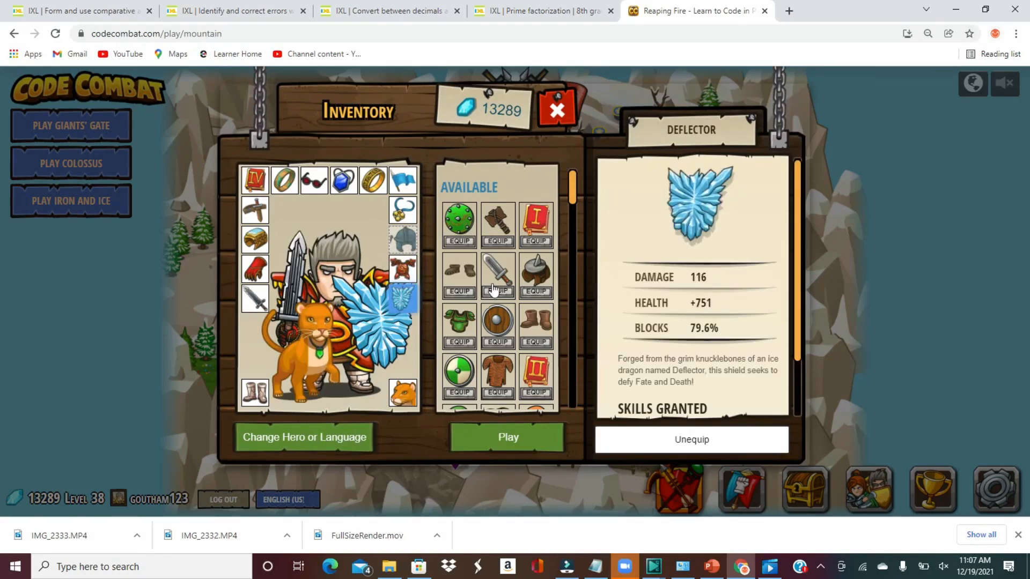
{"action": "scroll", "scroll_direction": "down", "scroll_amount": 3}
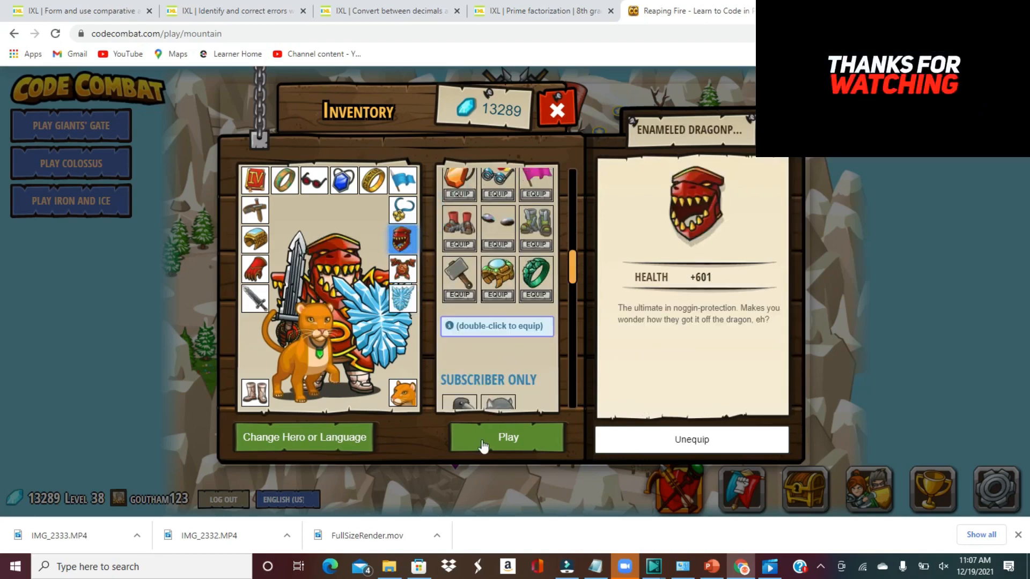
{"action": "left_click", "coordinate": [507, 437]}
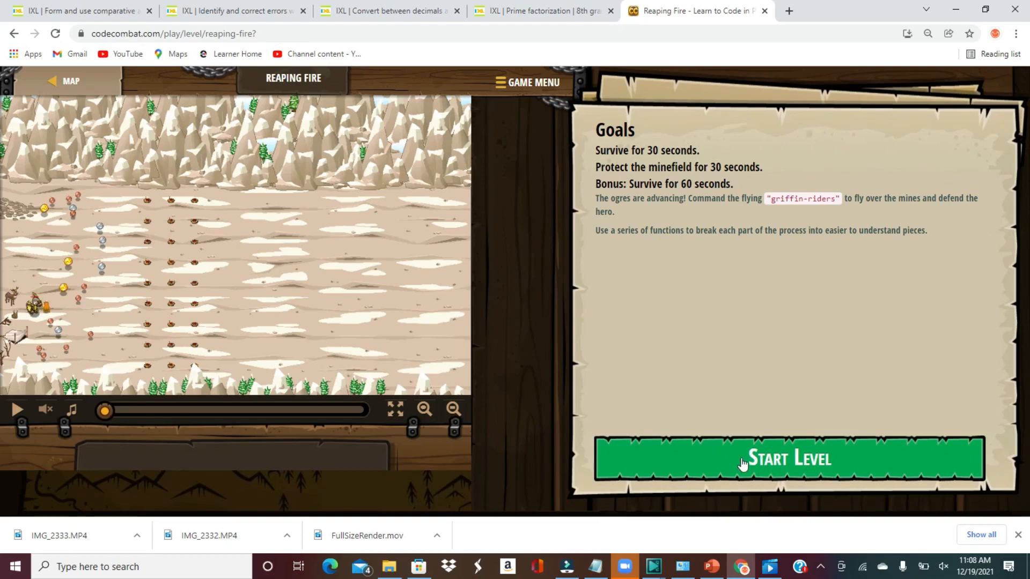
{"action": "mouse_move", "coordinate": [607, 238]}
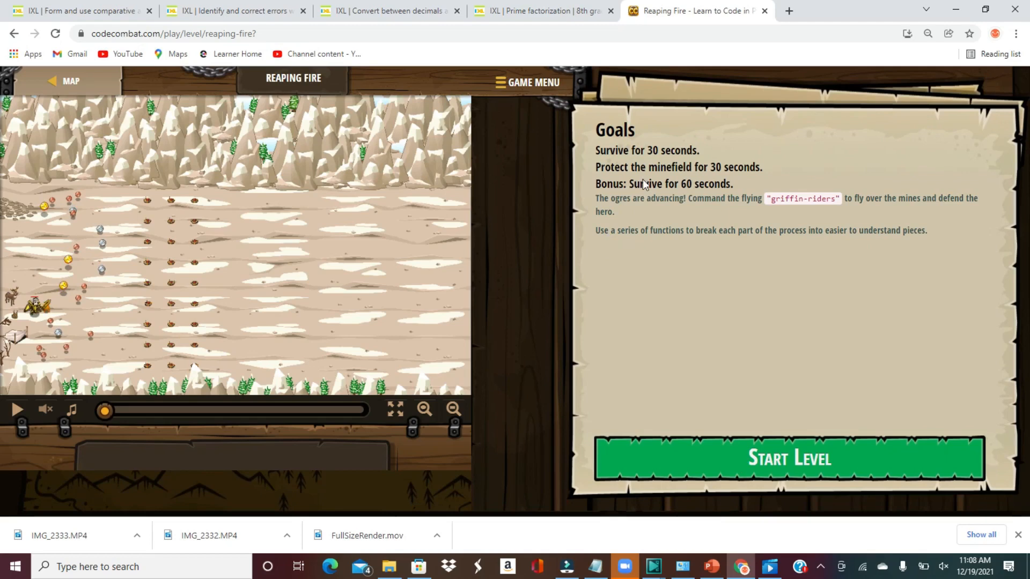
{"action": "mouse_move", "coordinate": [759, 170]}
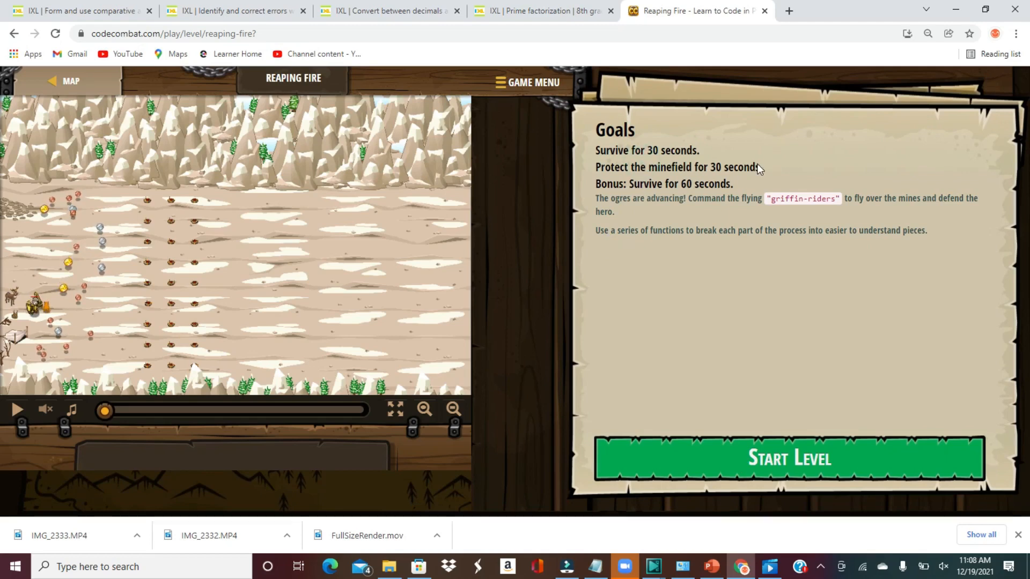
{"action": "mouse_move", "coordinate": [650, 186]}
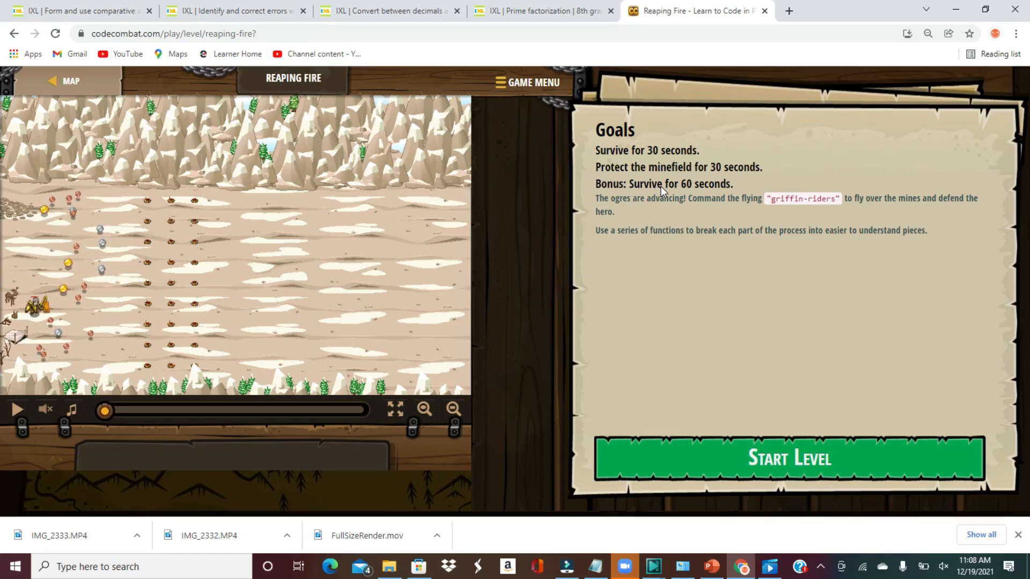
{"action": "mouse_move", "coordinate": [739, 196]}
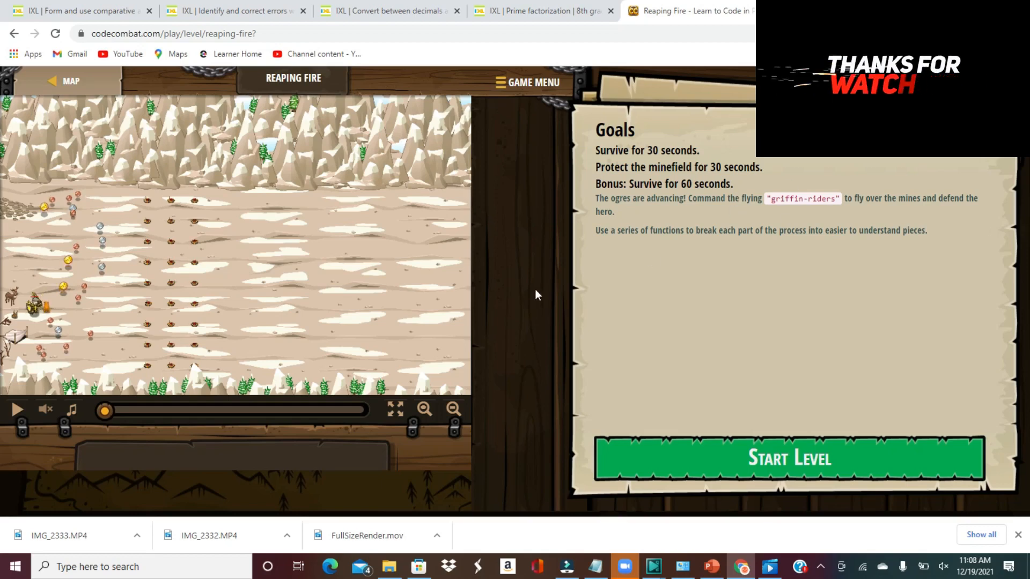
{"action": "mouse_move", "coordinate": [577, 291]}
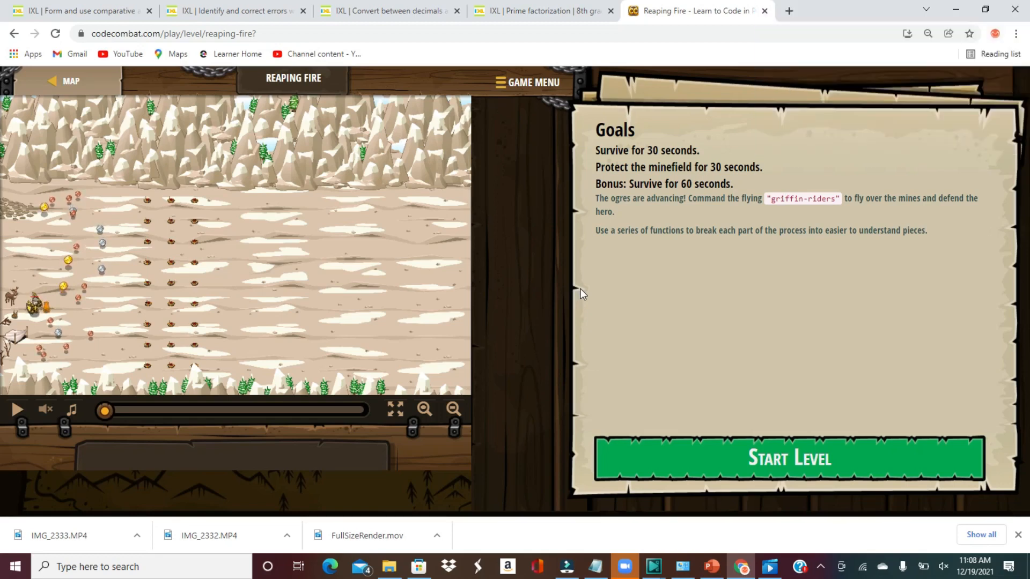
{"action": "mouse_move", "coordinate": [709, 452]}
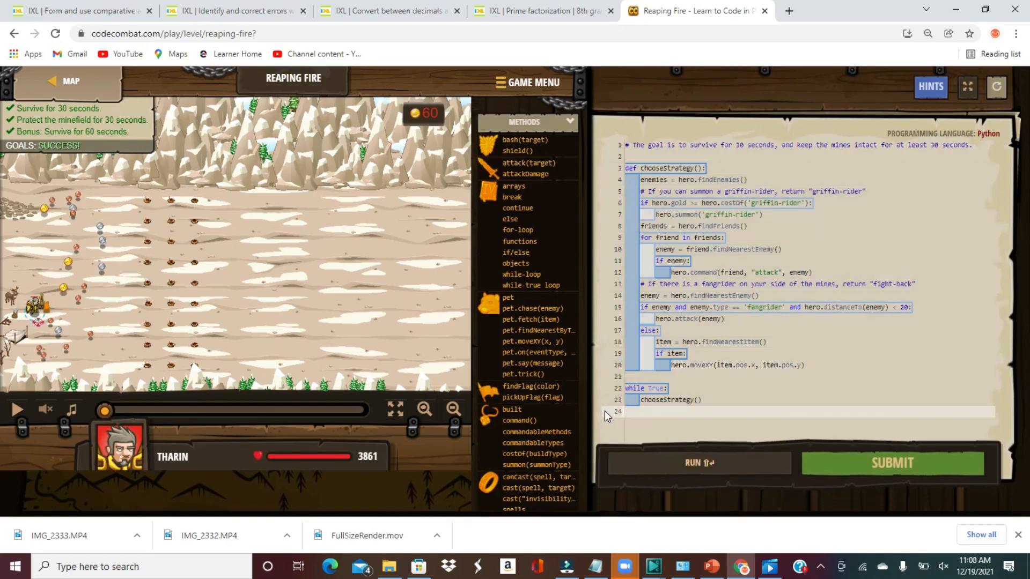
Step: Run the hero's code and let the battle play past 60 seconds
{"action": "left_click", "coordinate": [699, 463]}
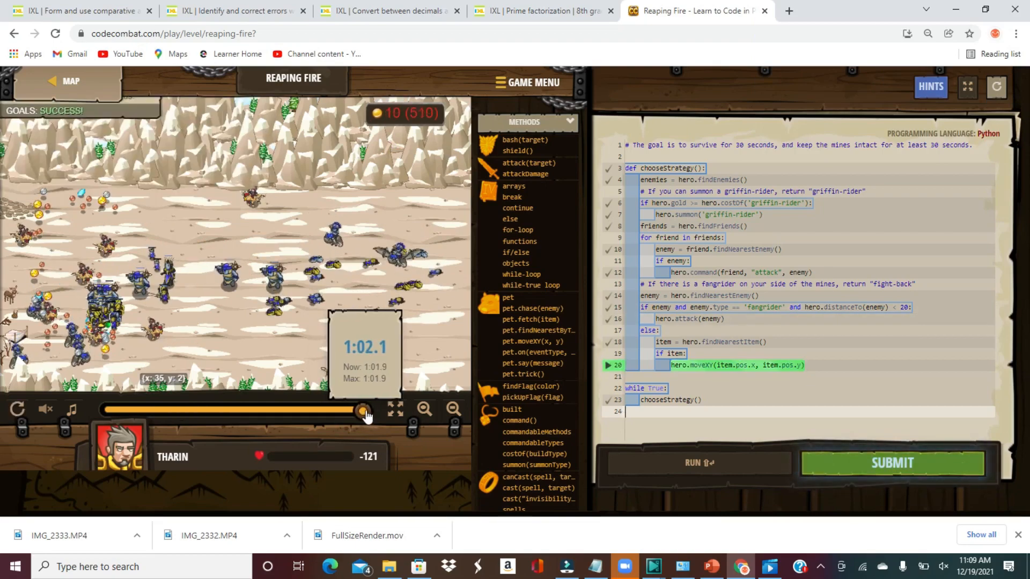
{"action": "left_click", "coordinate": [17, 409]}
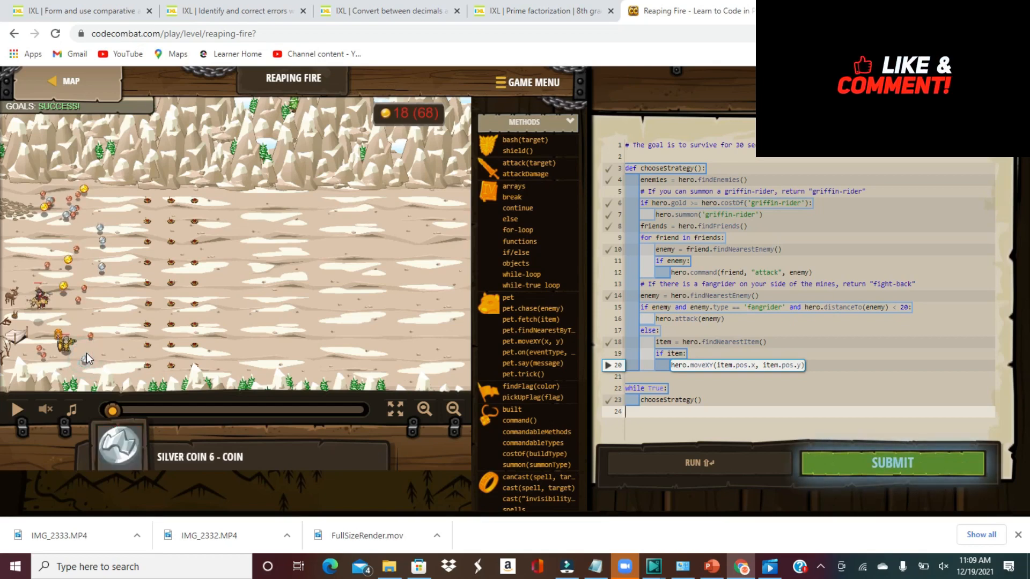
{"action": "mouse_move", "coordinate": [90, 344]}
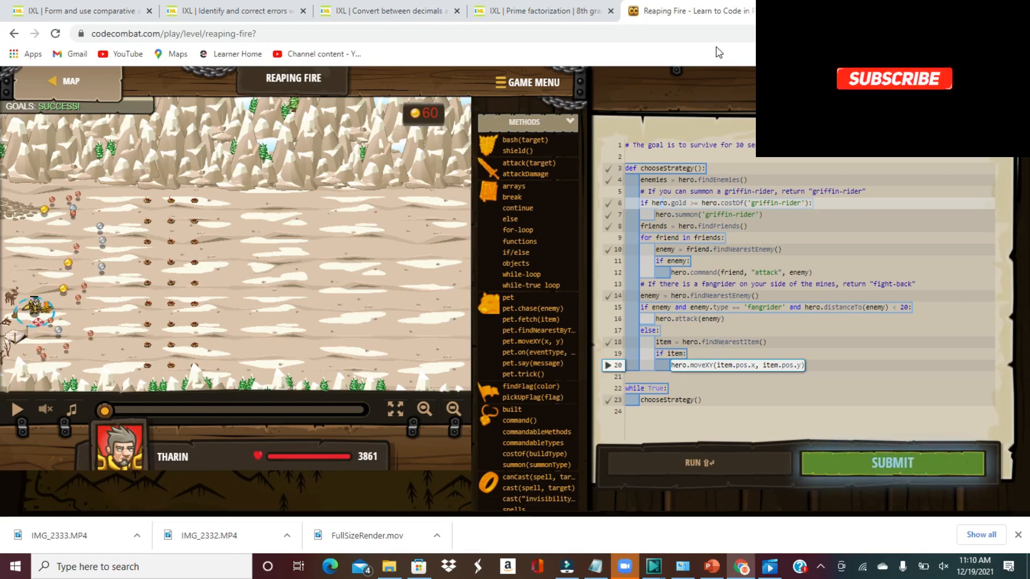
Step: Watch the chooseStrategy solution play through the battle with goals succeeding
{"action": "left_click", "coordinate": [105, 412]}
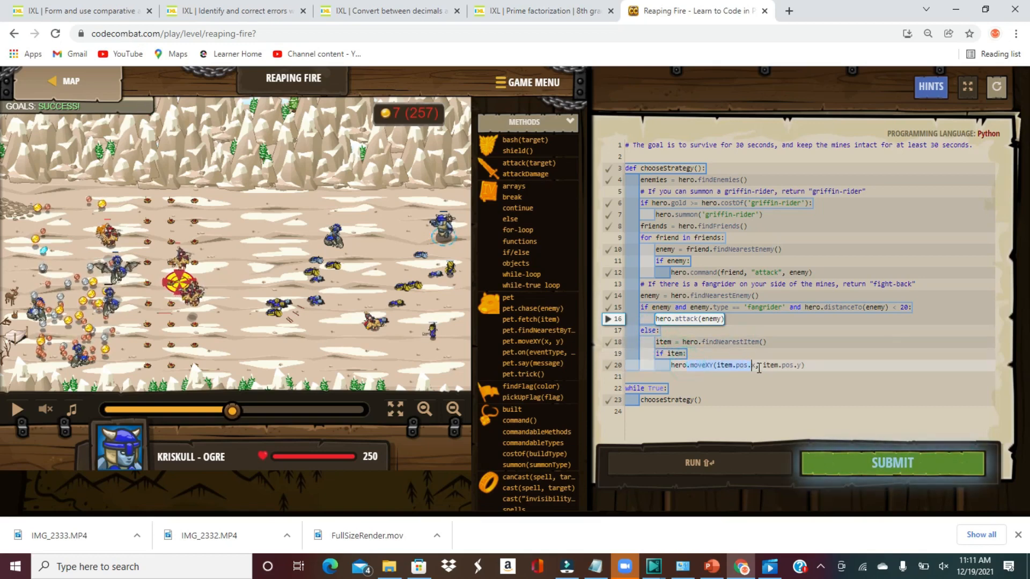
{"action": "right_click", "coordinate": [755, 365]}
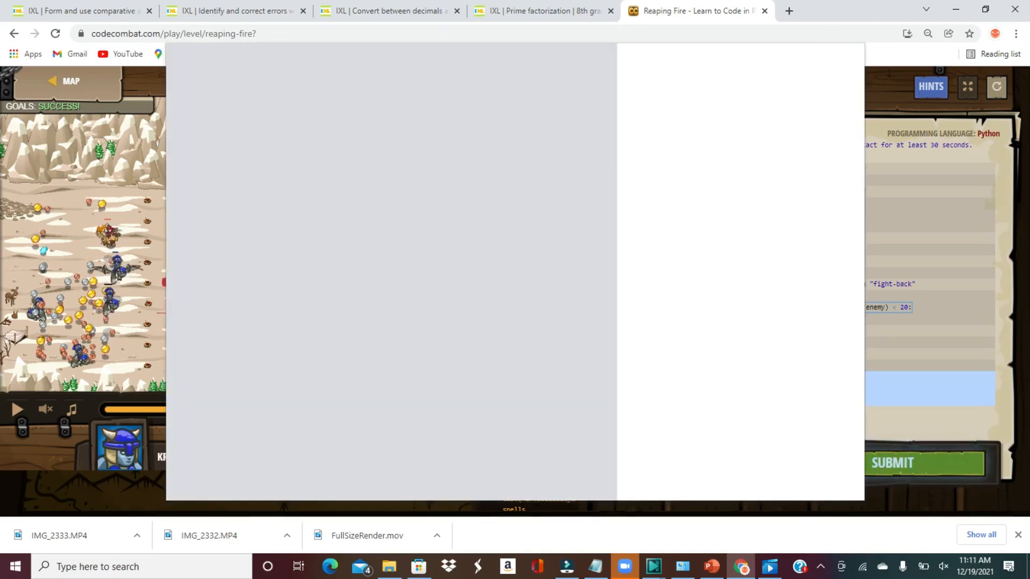
Step: Dismiss Chrome's accidental print preview and collapse the Methods list
{"action": "key", "text": "ctrl+p"}
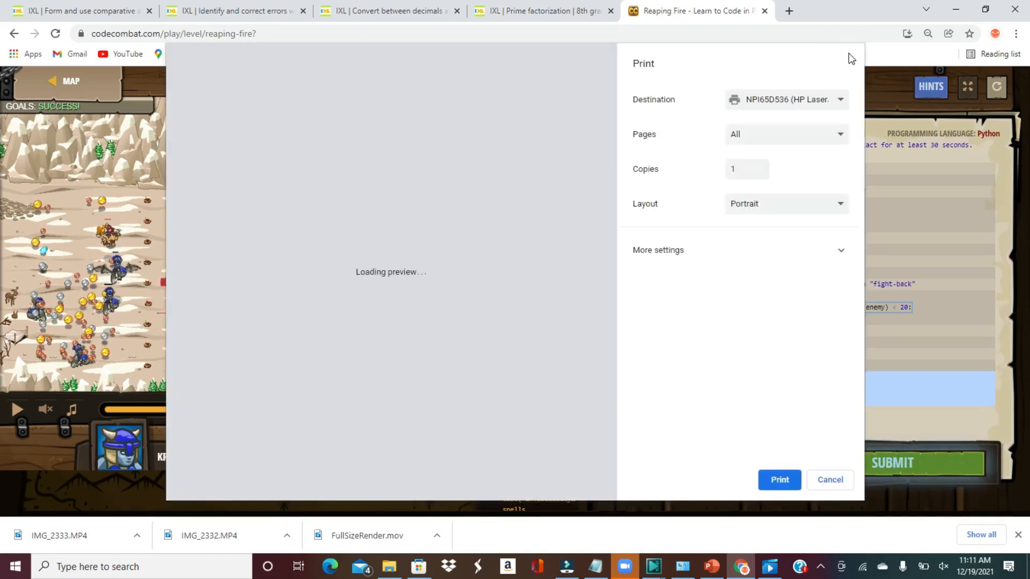
{"action": "mouse_move", "coordinate": [829, 489]}
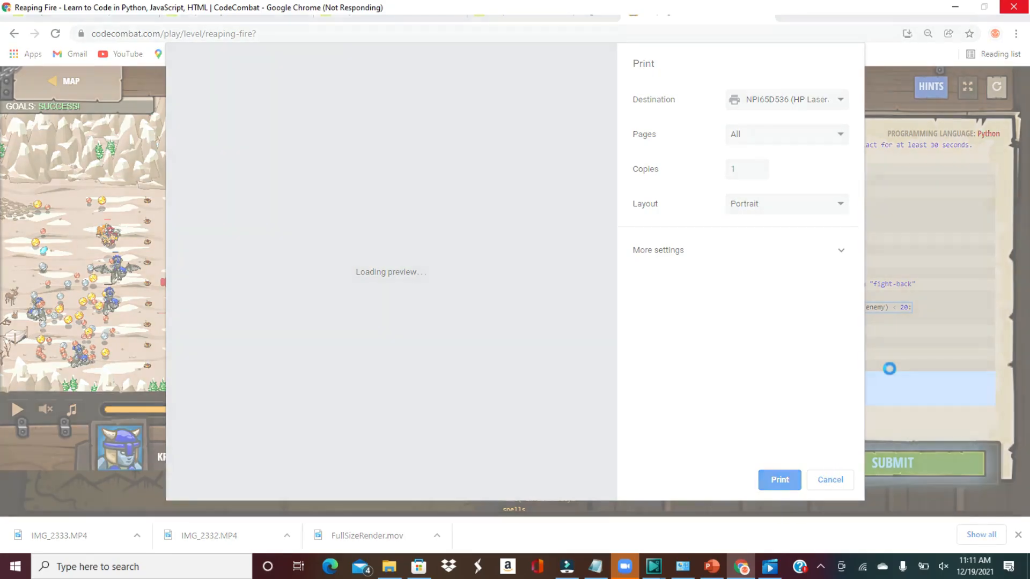
{"action": "left_click", "coordinate": [829, 480]}
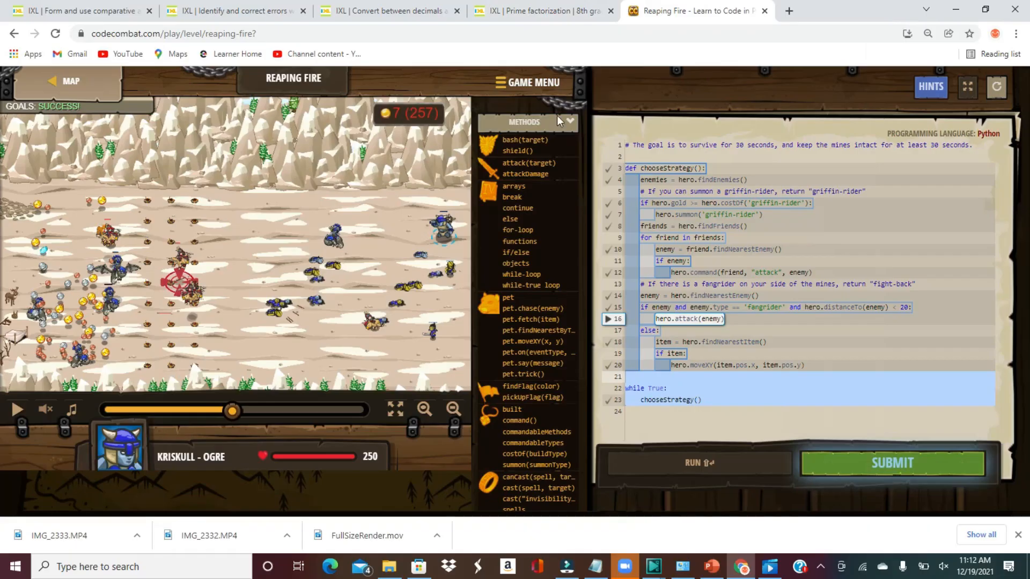
{"action": "left_click", "coordinate": [570, 121]}
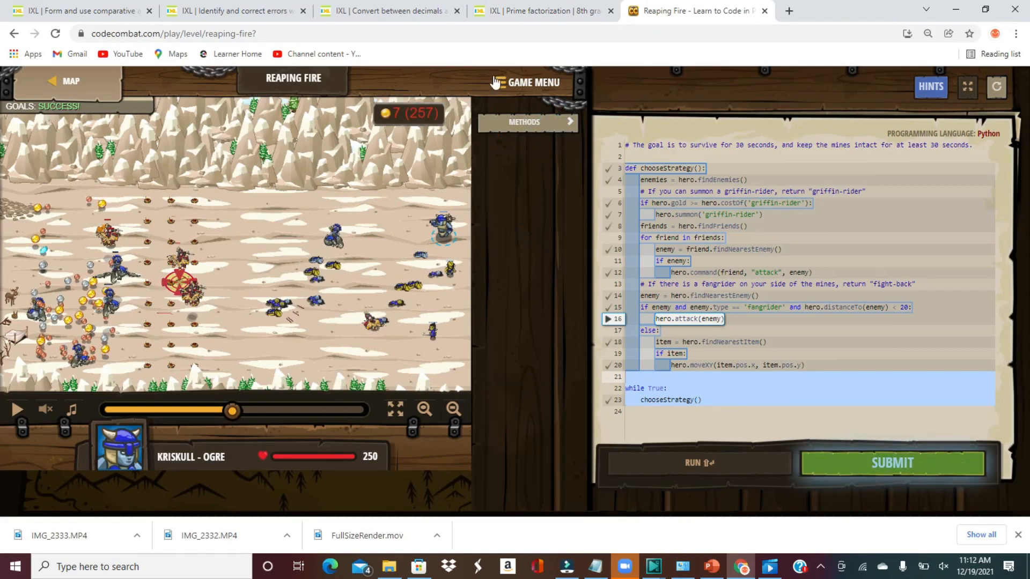
Step: Read the canCast and cast("invisibility") documentation from the Methods list, then close it
{"action": "left_click", "coordinate": [524, 123]}
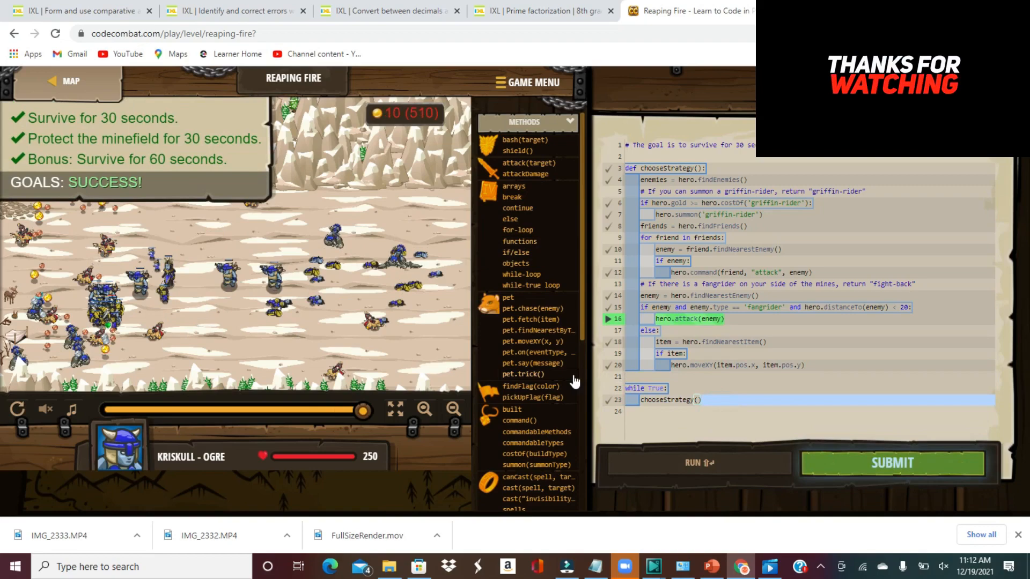
{"action": "left_click", "coordinate": [530, 476]}
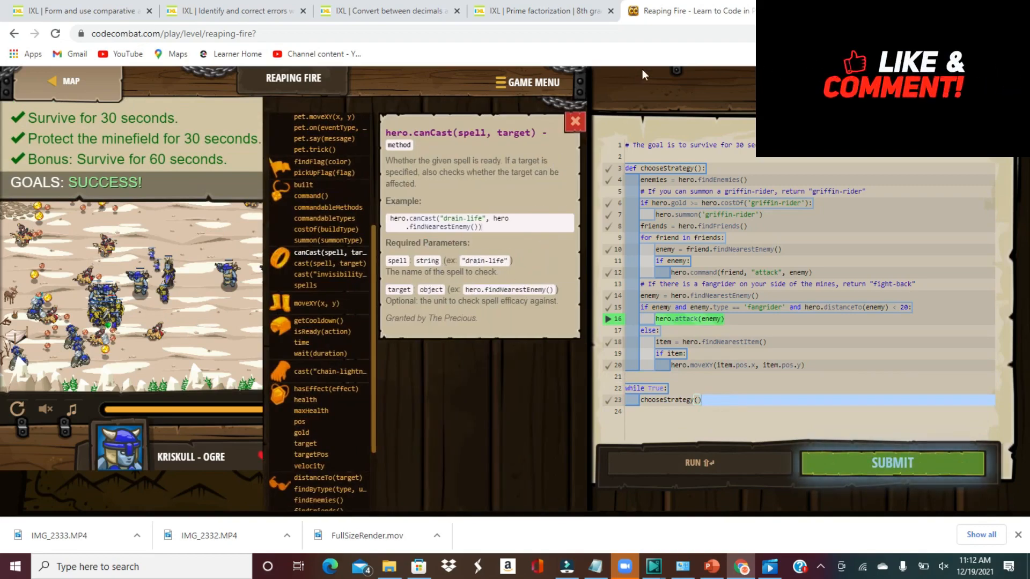
{"action": "left_click", "coordinate": [330, 274]}
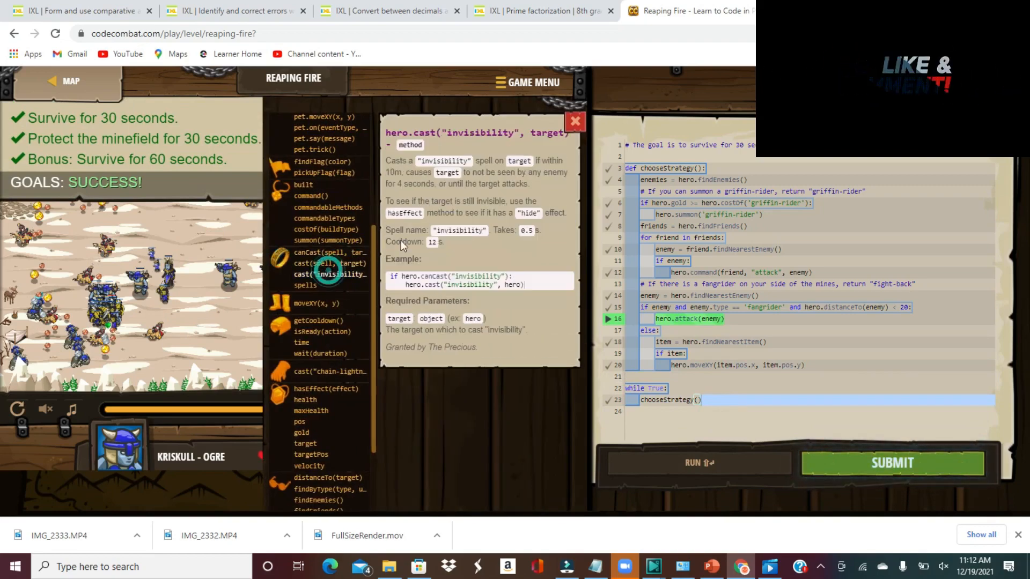
{"action": "left_click", "coordinate": [573, 121]}
{"action": "type", "text": "if hero"}
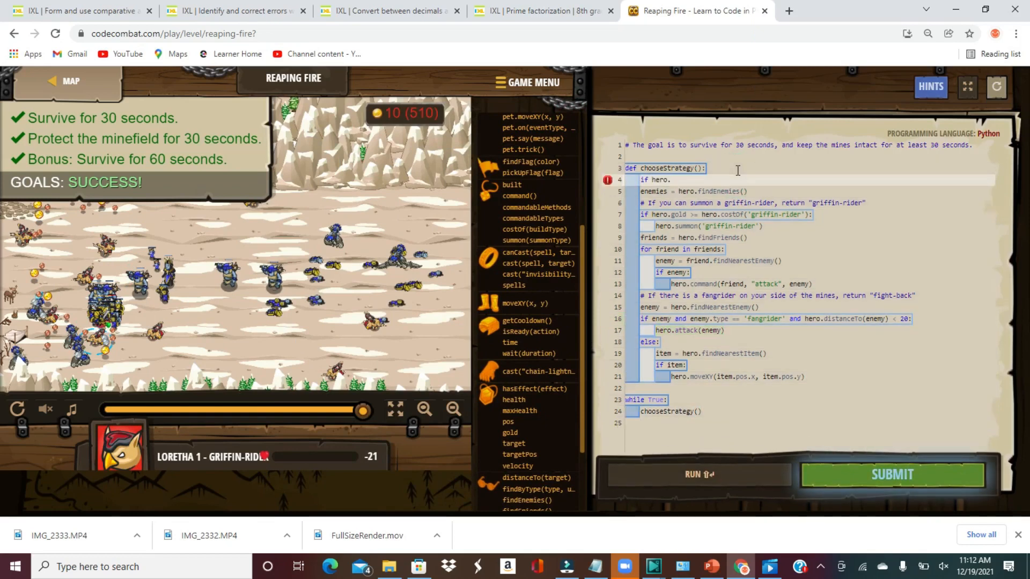
Step: Write the canCast("invisibility", hero) and enemy check with hero.cast, then submit the solution
{"action": "type", "text": ".cancas"}
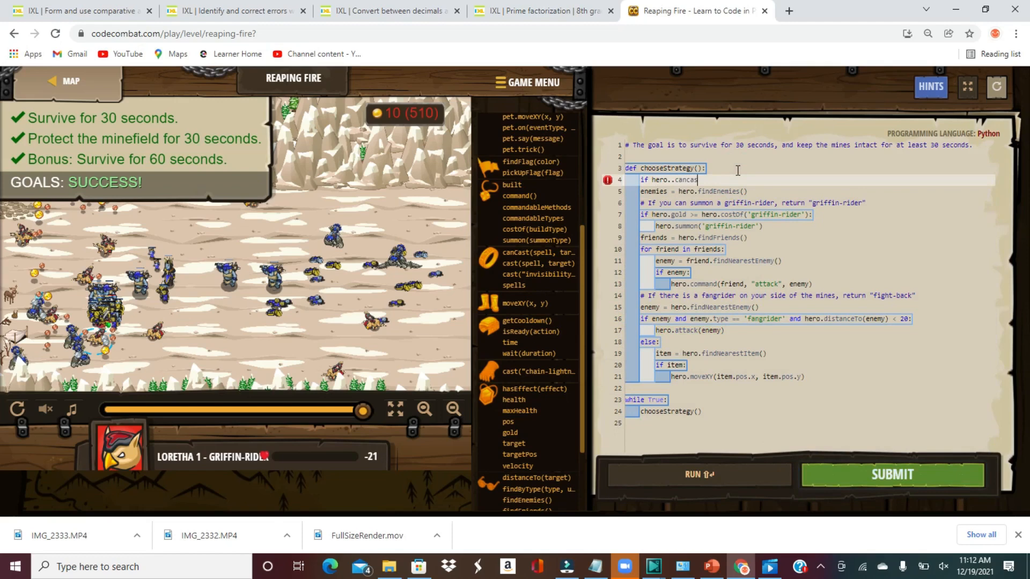
{"action": "key", "text": "BackSpace"}
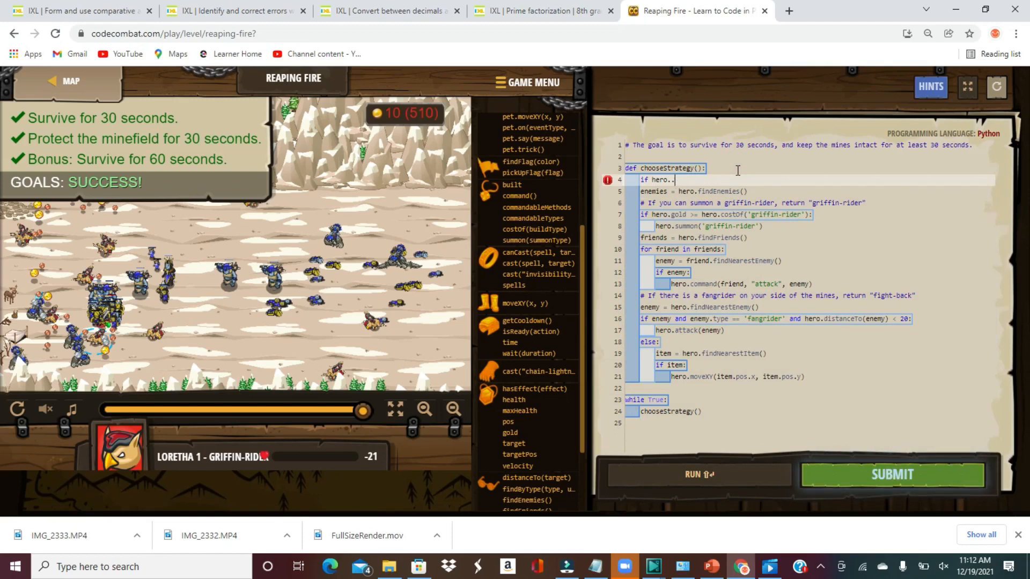
{"action": "type", "text": "canc"}
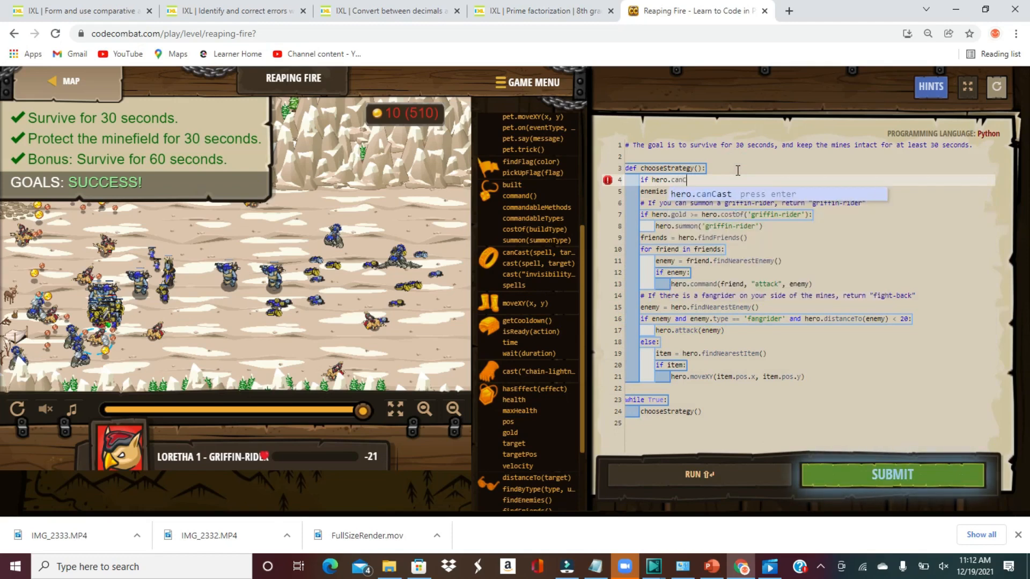
{"action": "type", "text": "Cast(\"invisibility\", hero"}
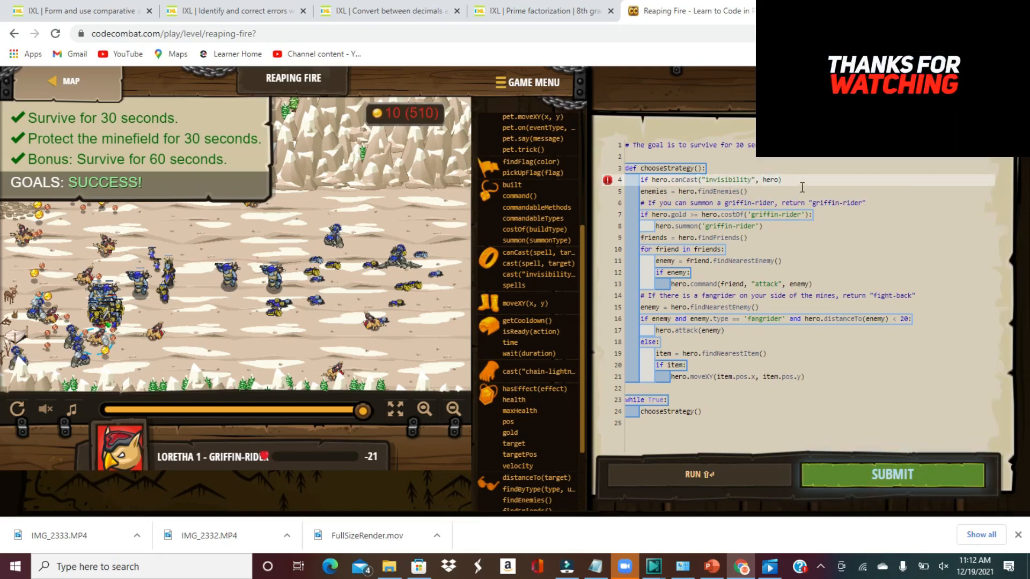
{"action": "type", "text": "and enemy"}
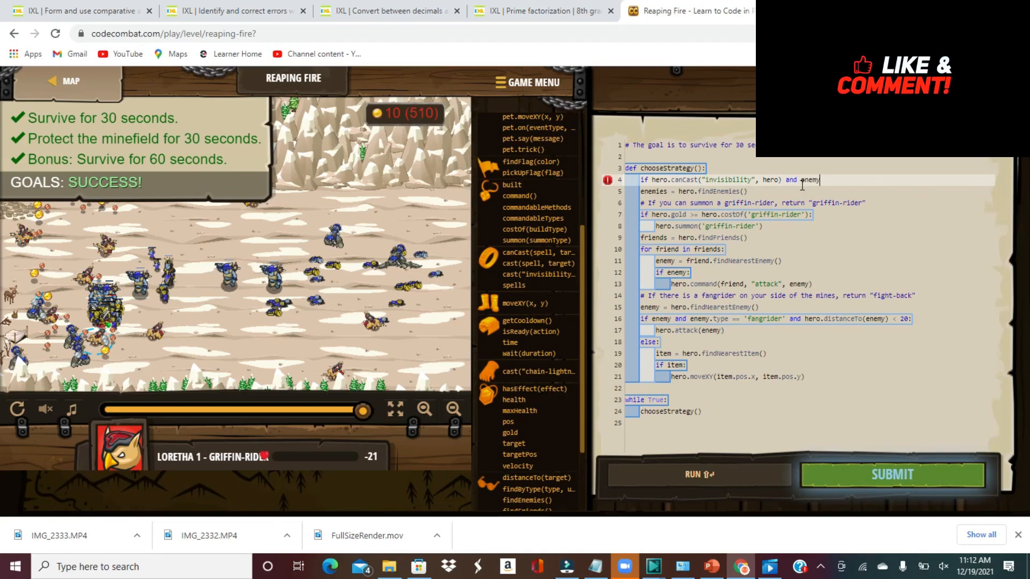
{"action": "type", "text": "ene,"}
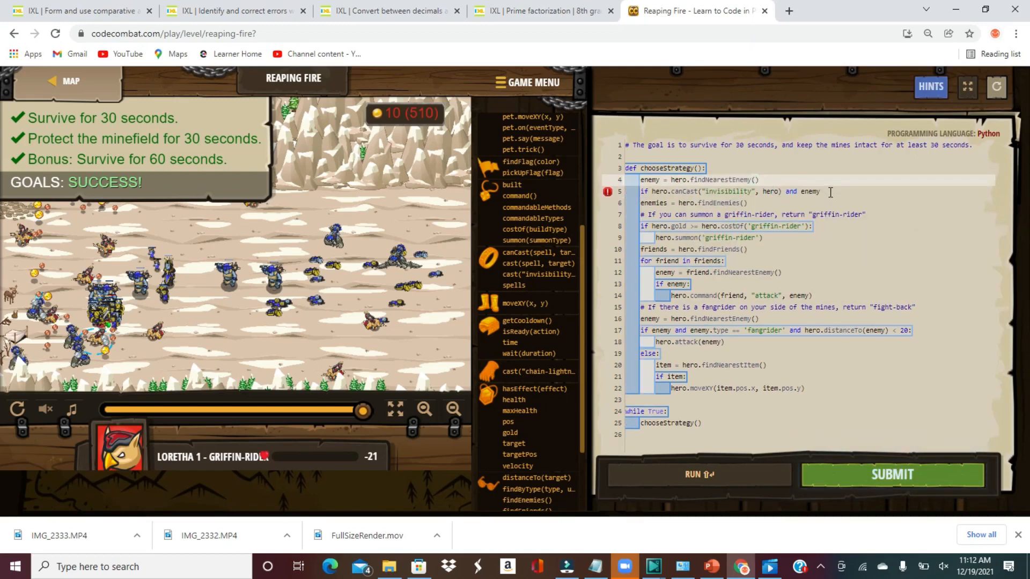
{"action": "type", "text": "hero.cast(\"invisibility\", hero"}
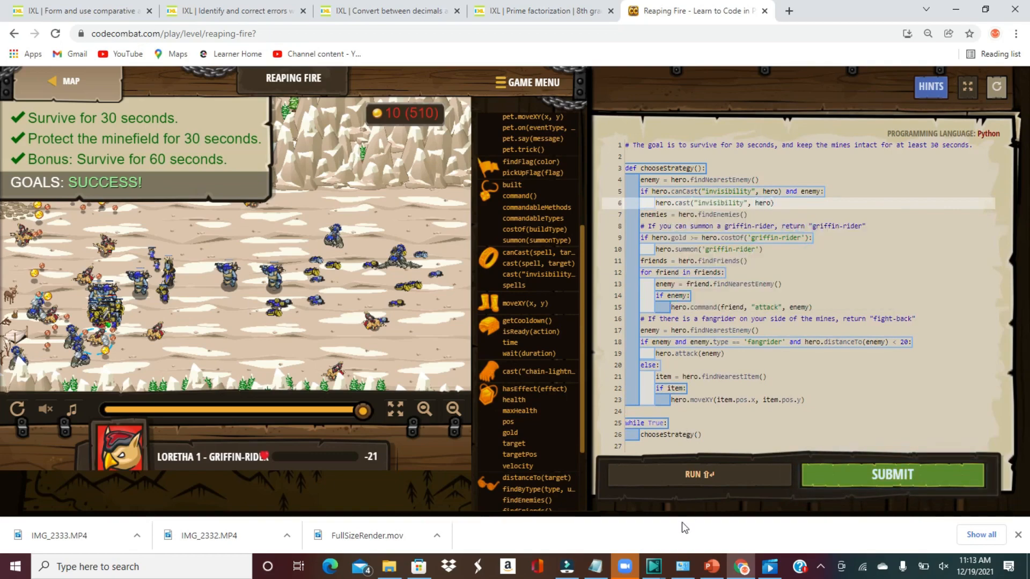
{"action": "left_click", "coordinate": [698, 474]}
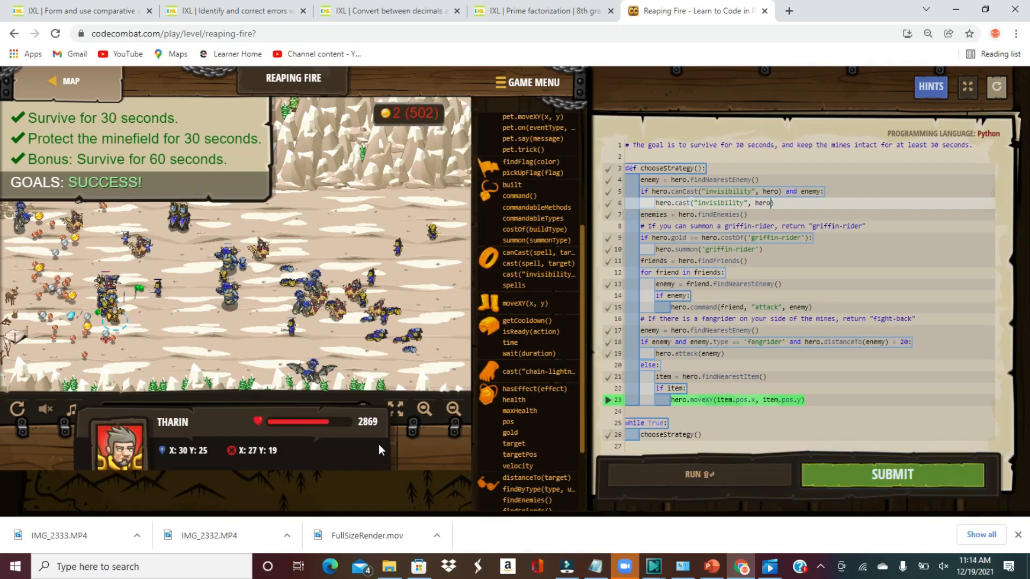
Step: Leave the finished level for the Cloudrip Mountain world map
{"action": "left_click", "coordinate": [71, 80]}
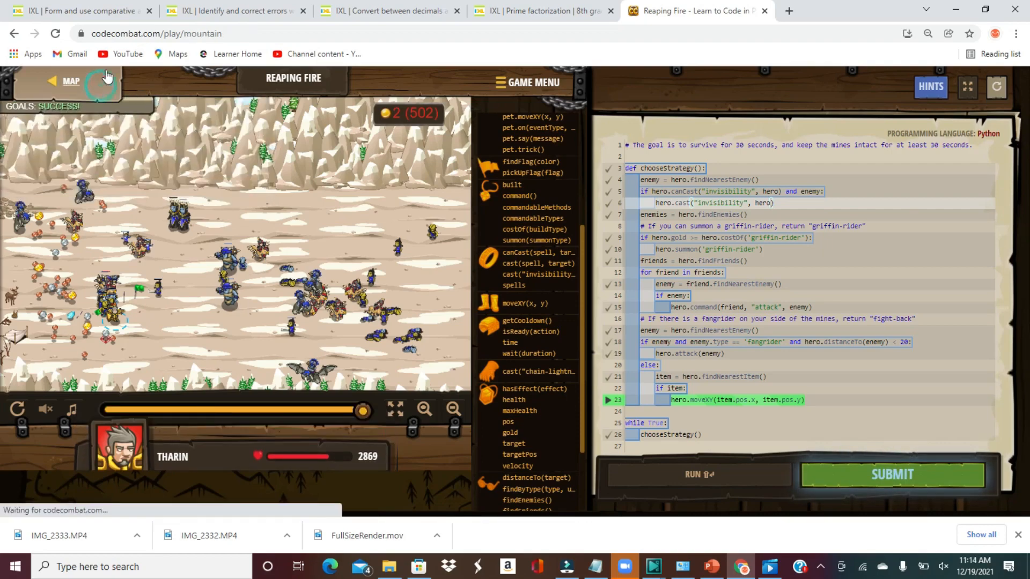
{"action": "left_click", "coordinate": [70, 81]}
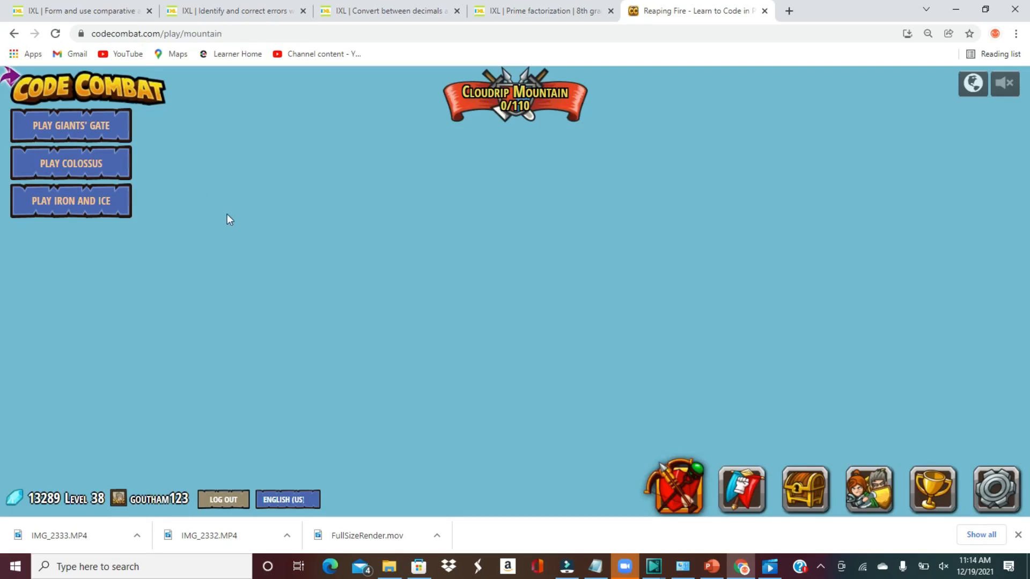